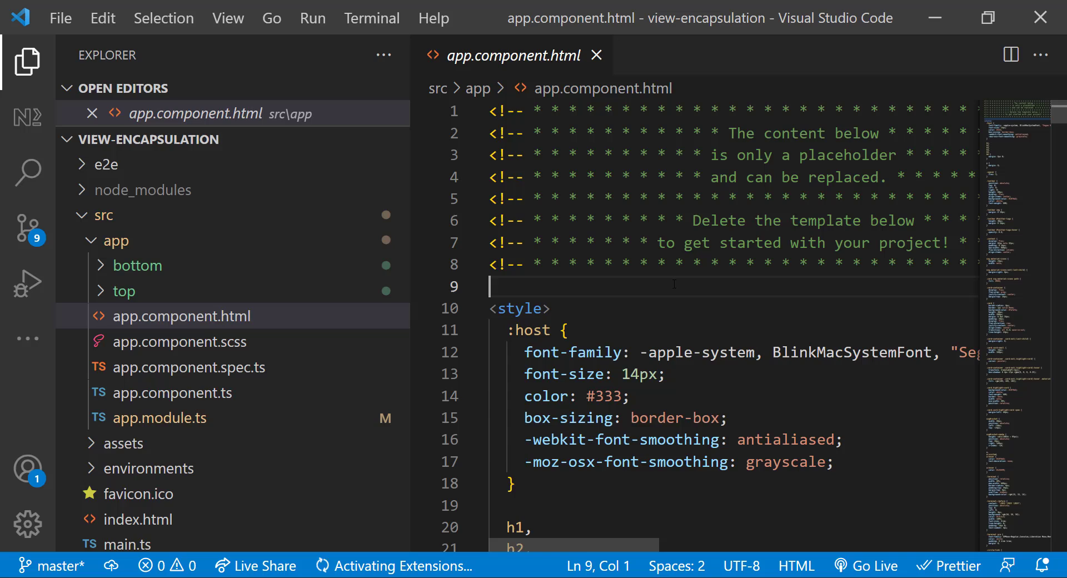
Step: Replace the root template with <app-top> and <app-bottom> component tags
{"action": "type", "text": "<app"}
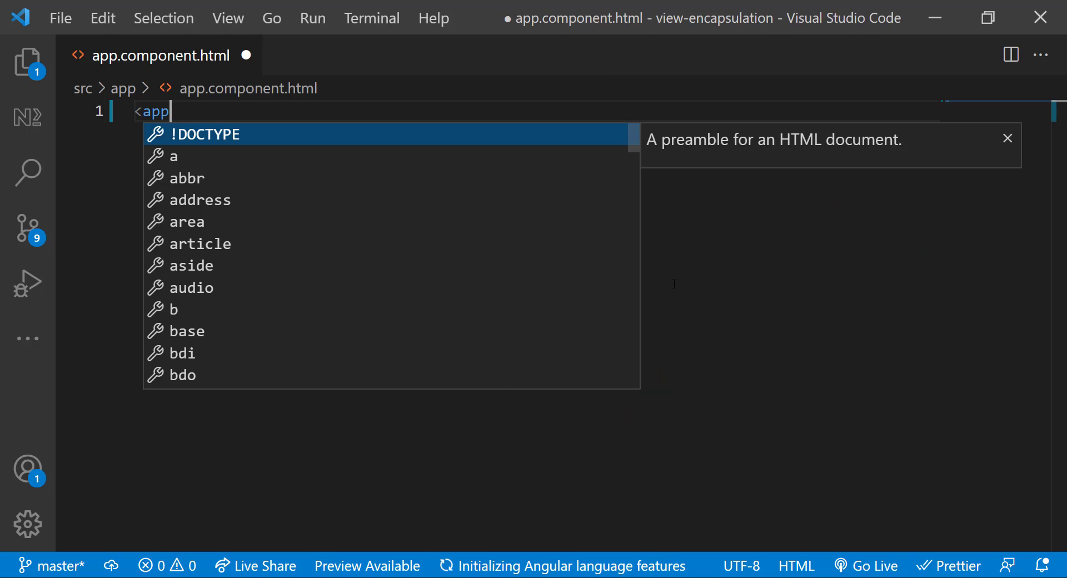
{"action": "type", "text": "app-botto"}
{"action": "type", "text": "div.contai"}
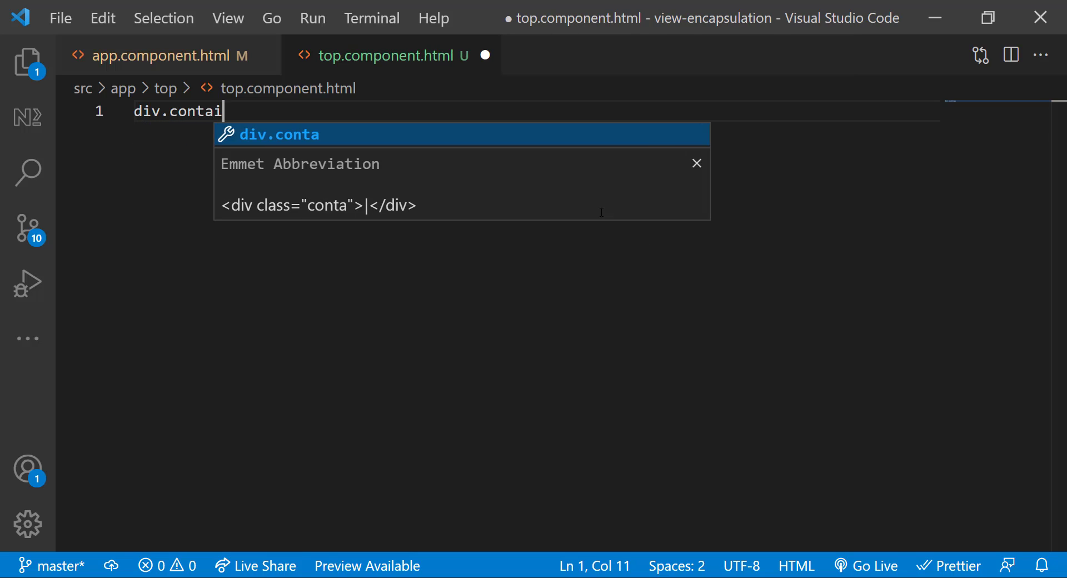
Step: Add a container with 'Top Component' heading and paragraph, copied to bottom template as 'Bottom'
{"action": "key", "text": "Tab"}
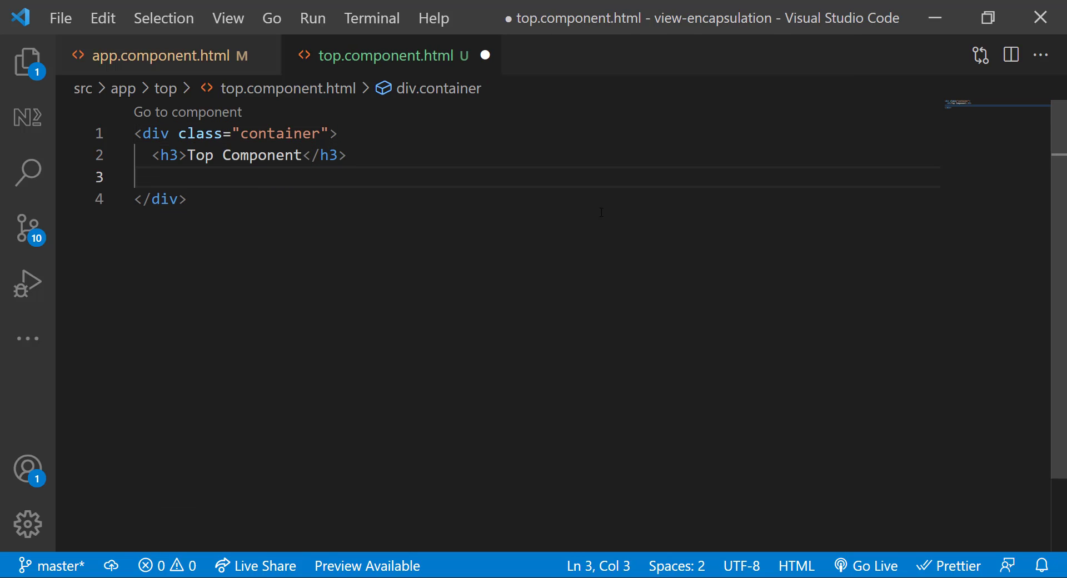
{"action": "type", "text": "<p>This is a component in the top.</p>"}
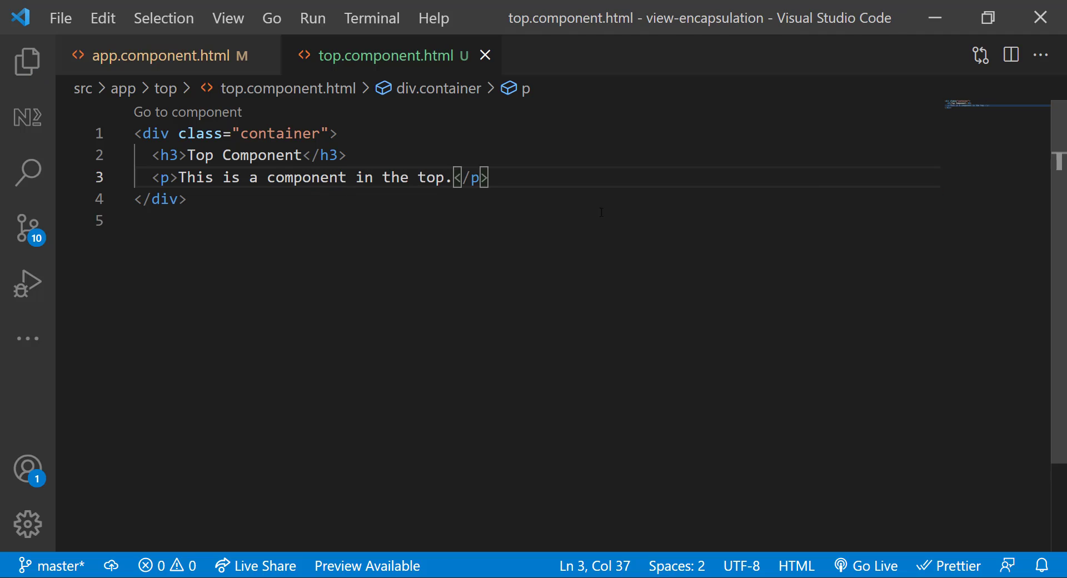
{"action": "left_click", "coordinate": [27, 61]}
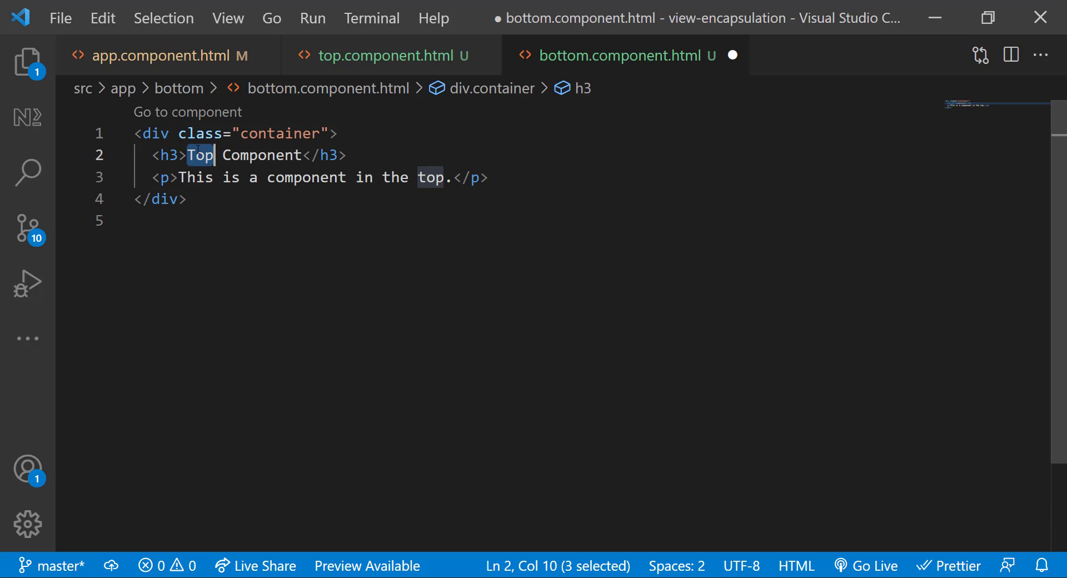
{"action": "type", "text": "bottom"}
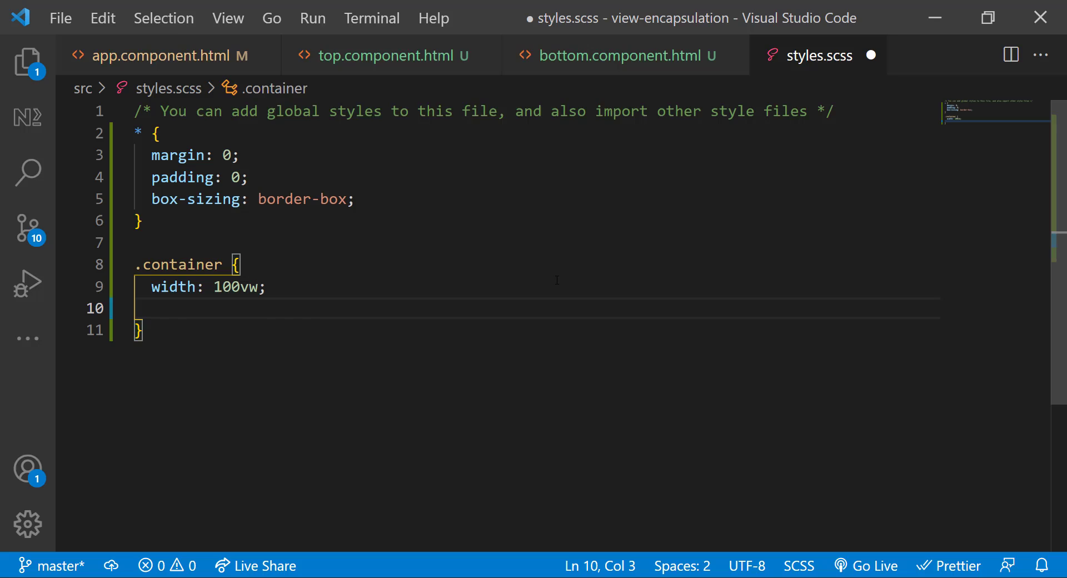
Step: Add a * reset and a .container rule with width 100vw and height 50vh to styles.scss
{"action": "type", "text": "height: 50vh;"}
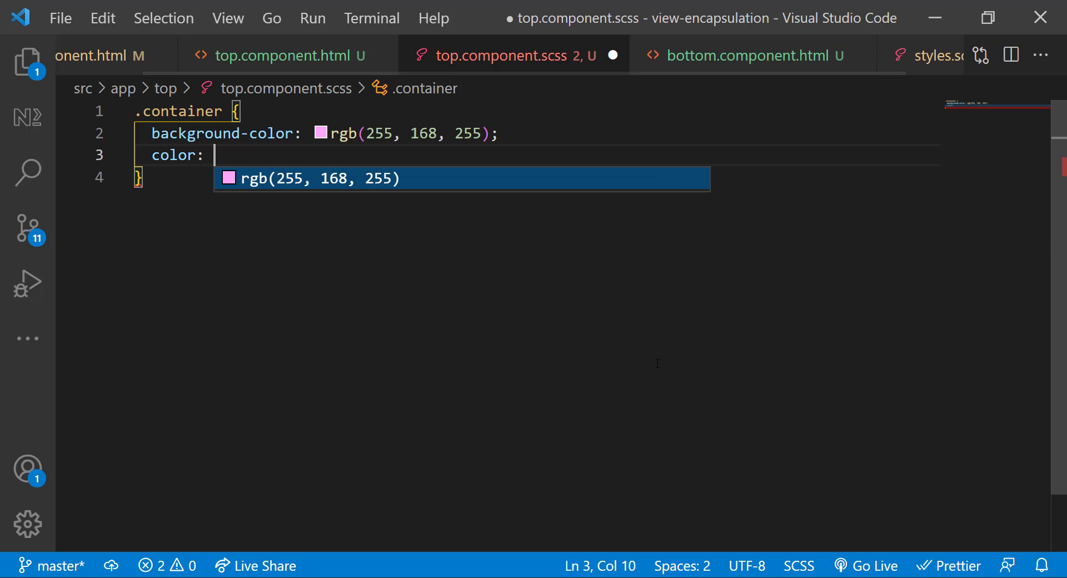
Step: Give the top container pink background with purple text, bottom container mint background
{"action": "type", "text": "purple;"}
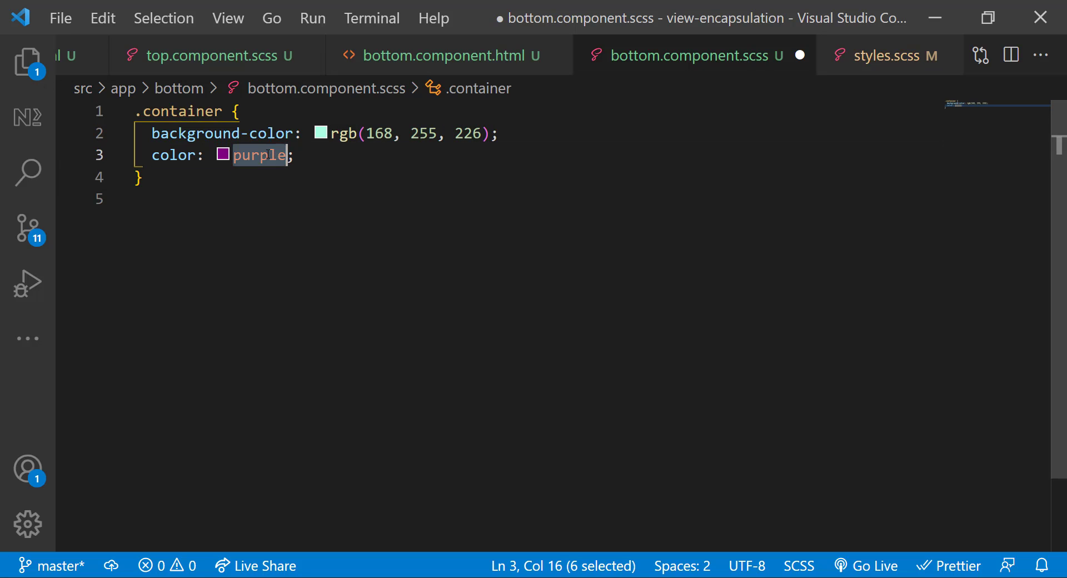
{"action": "type", "text": "rgb(0, 128, )"}
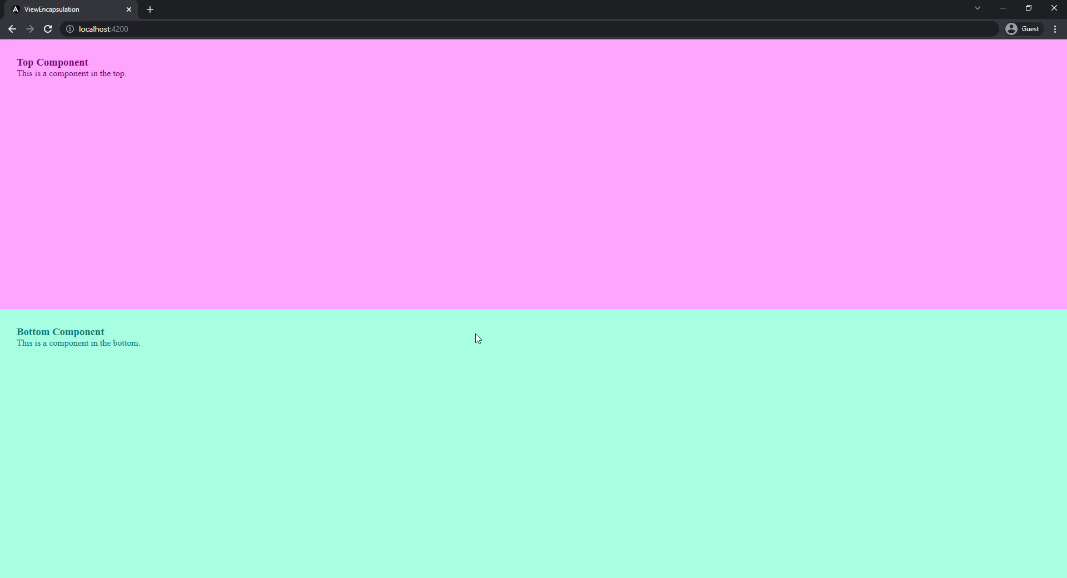
{"action": "mouse_move", "coordinate": [480, 336]}
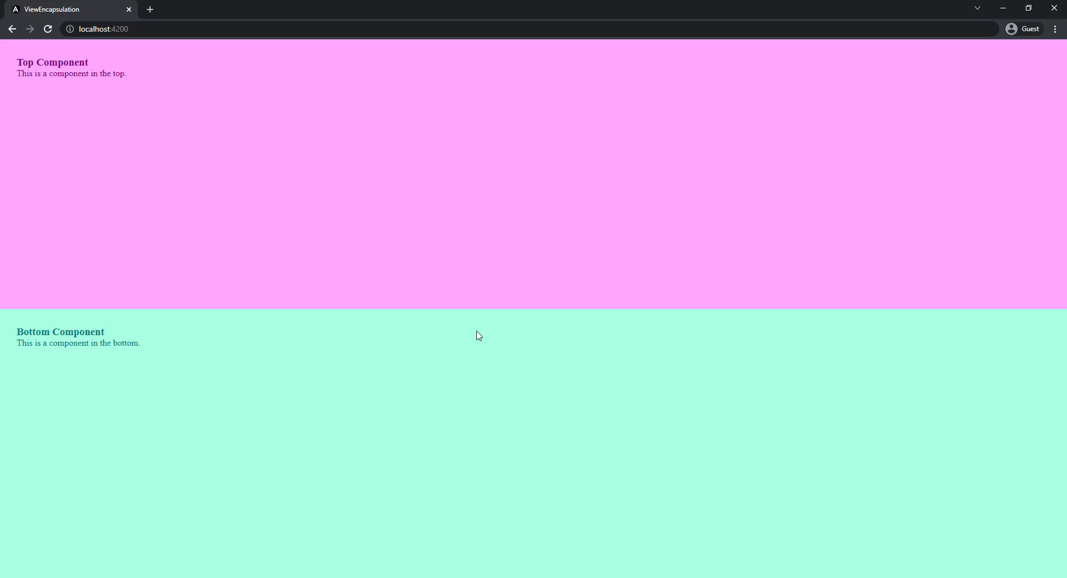
Step: Open Chrome DevTools on the running app showing pink top and mint bottom sections
{"action": "key", "text": "F12"}
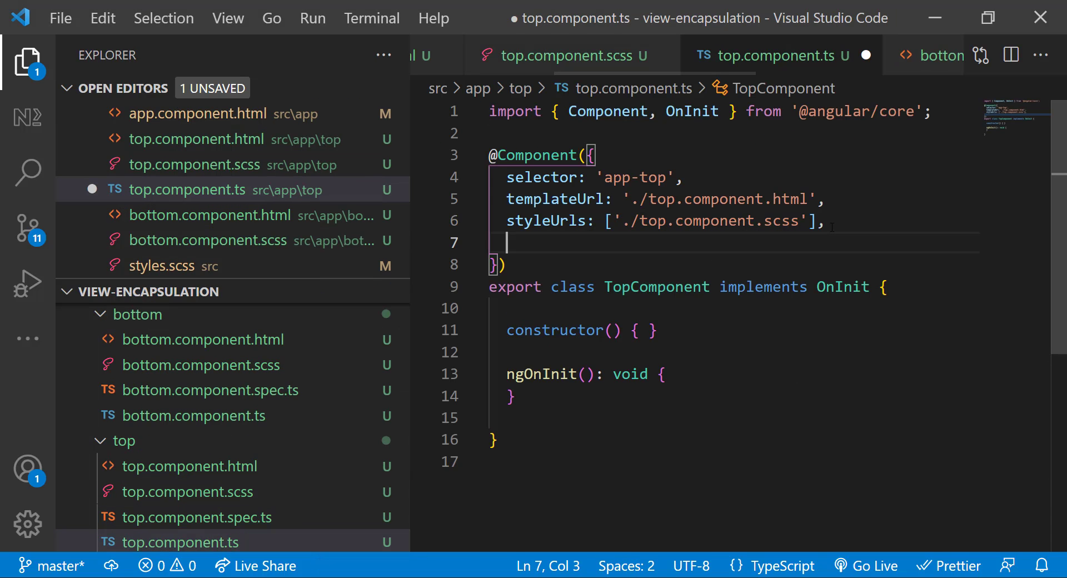
Step: Add an encapsulation: ViewEncapsulation setting to the top component's decorator
{"action": "type", "text": "encapsulation:"}
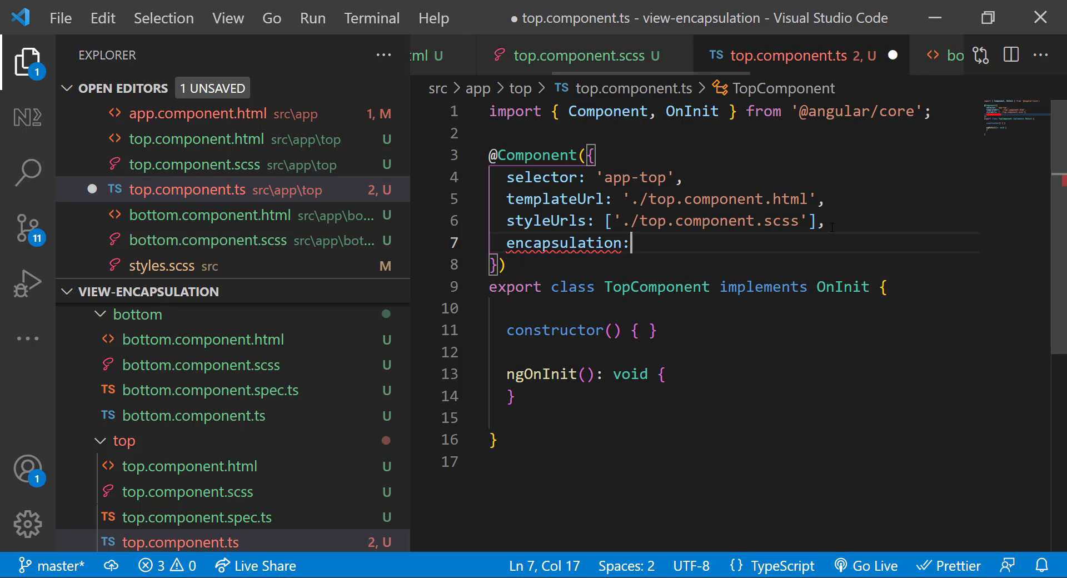
{"action": "type", "text": "ViewEncapsulation"}
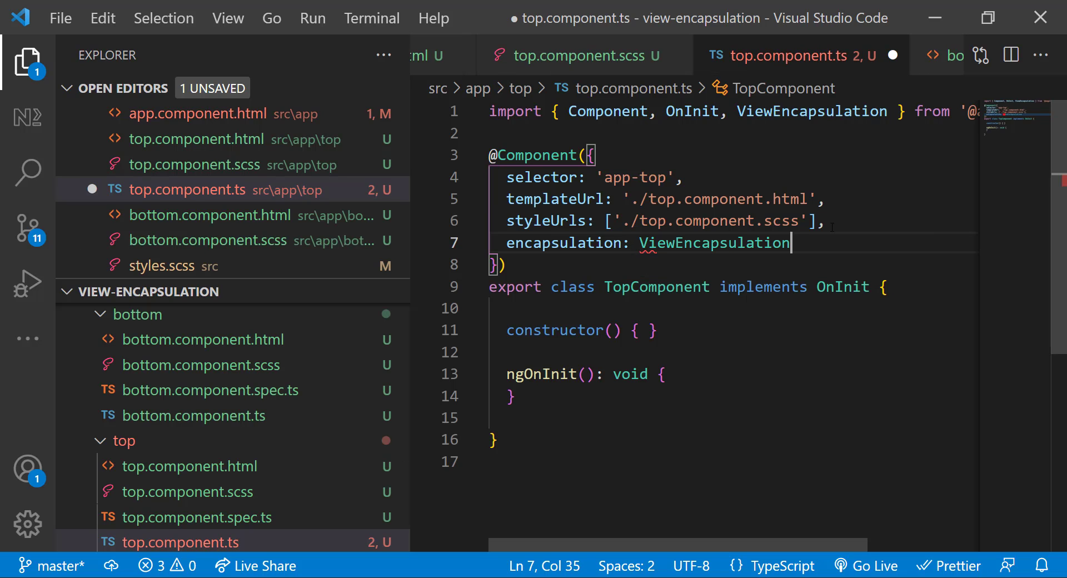
{"action": "type", "text": "."}
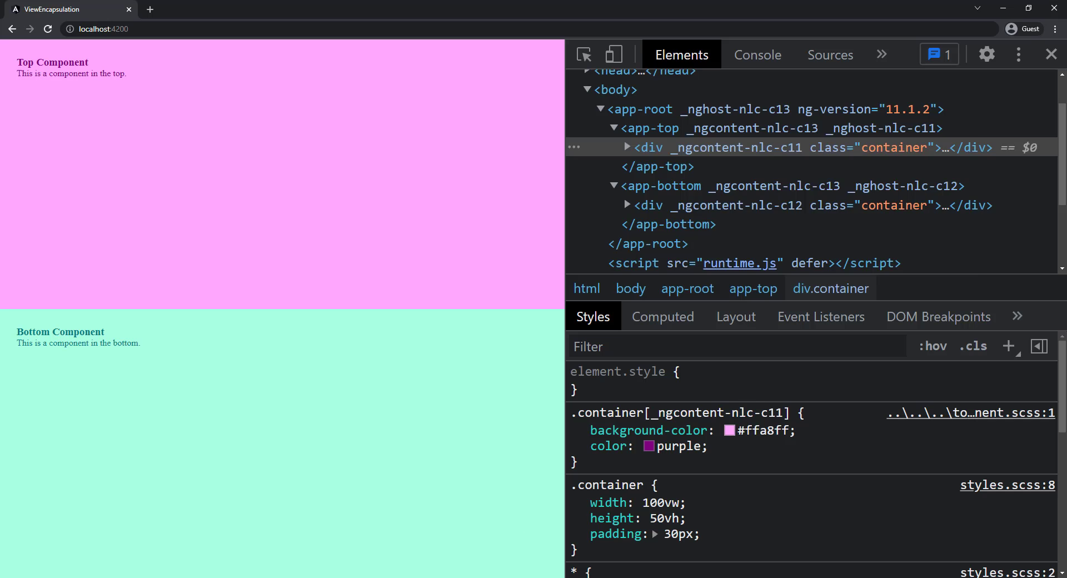
{"action": "left_click", "coordinate": [627, 148]}
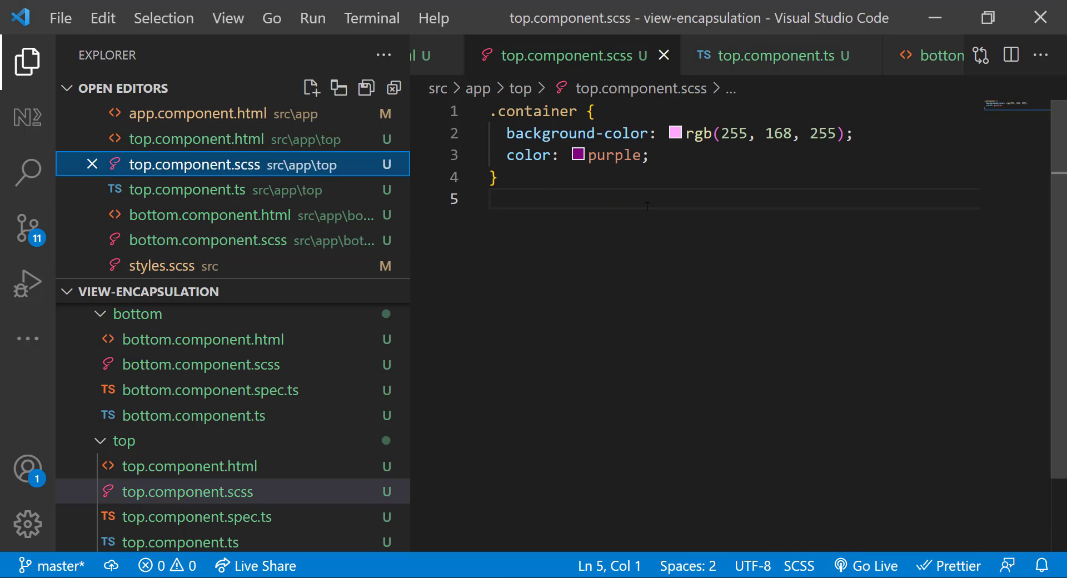
Step: Add an h3 rule with yellow background and black text to top.component.scss
{"action": "type", "text": "h3 {"}
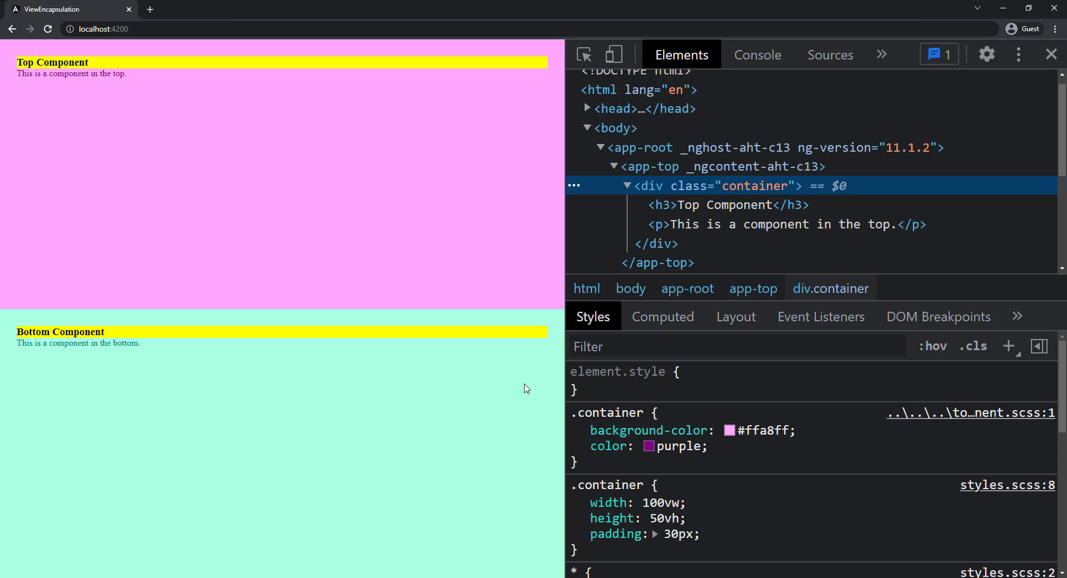
{"action": "mouse_move", "coordinate": [313, 64]}
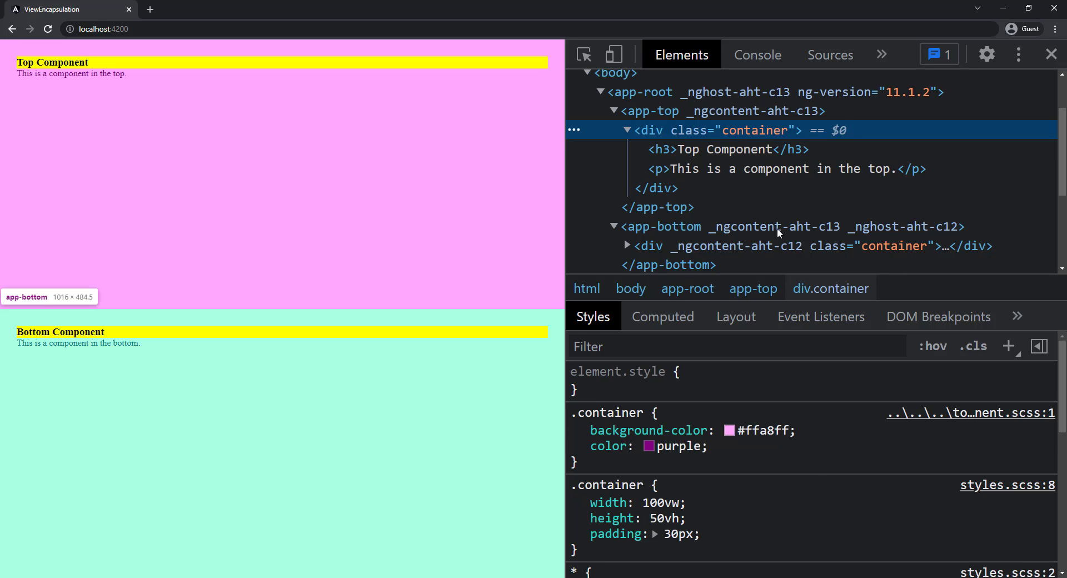
Step: Inspect the app-bottom element in DevTools to see its yellow heading and scoping attributes
{"action": "left_click", "coordinate": [748, 246]}
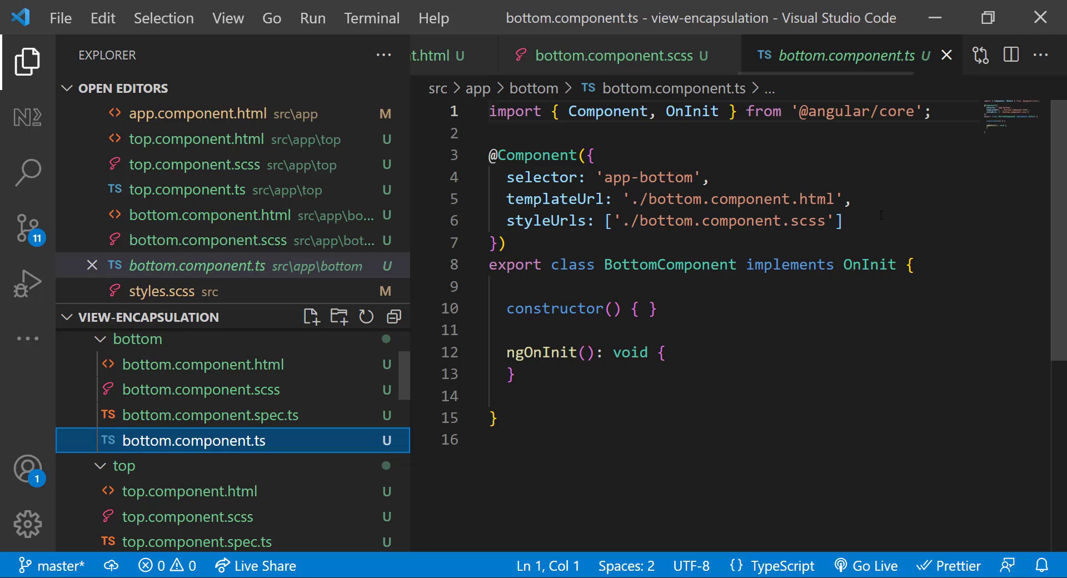
Step: Set encapsulation: ViewEncapsulation.ShadowDom in the bottom component's decorator
{"action": "type", "text": "encapsulation:"}
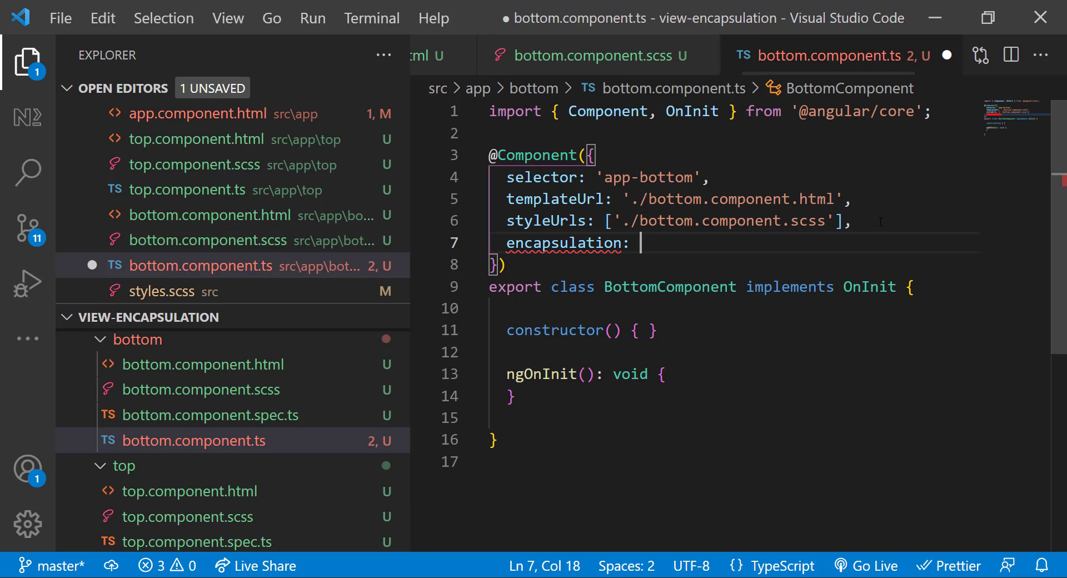
{"action": "type", "text": "ViewEncapsulation.ShadowDom"}
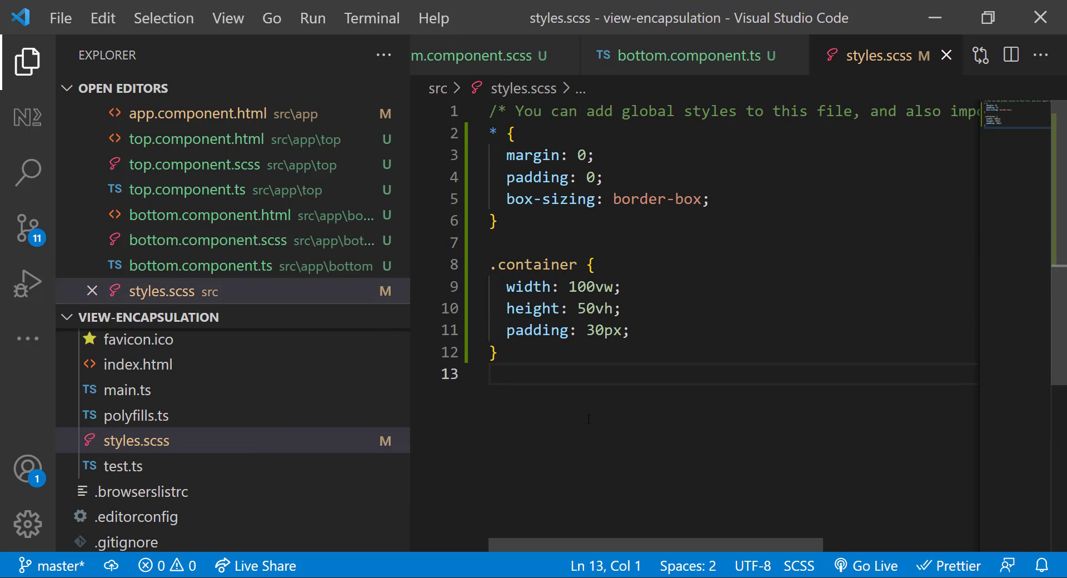
Step: Add a global p rule with color: red to styles.scss
{"action": "type", "text": "col"}
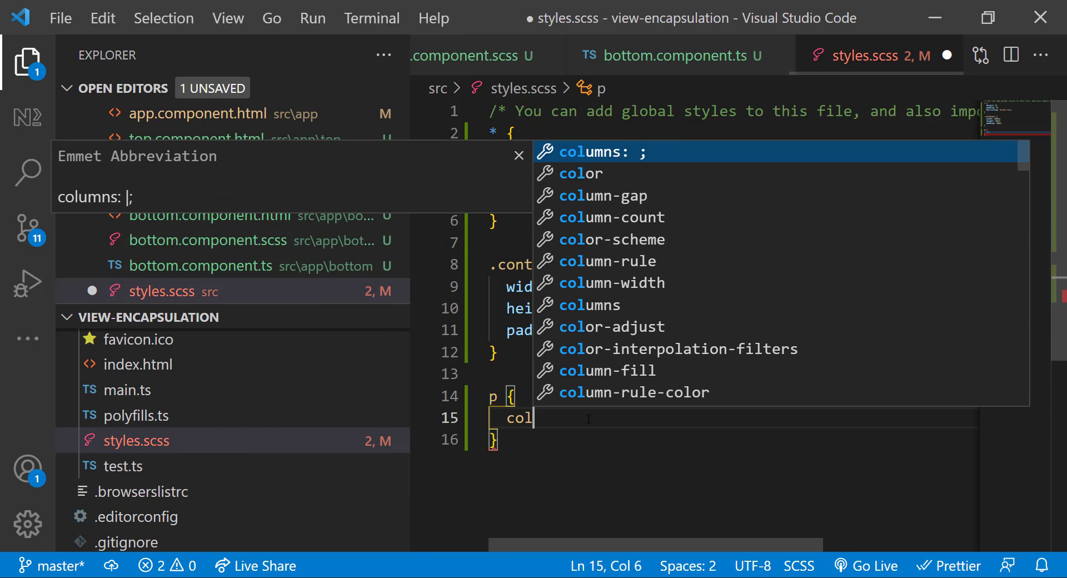
{"action": "type", "text": "color: red;"}
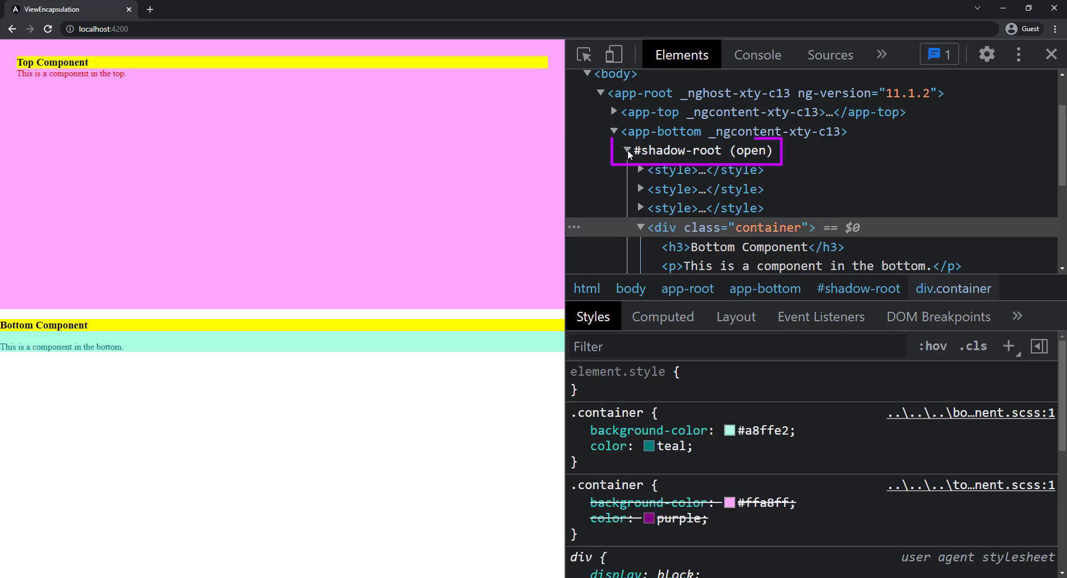
Step: Expand app-bottom's shadow root to inspect its teal container paragraph styles
{"action": "left_click", "coordinate": [692, 150]}
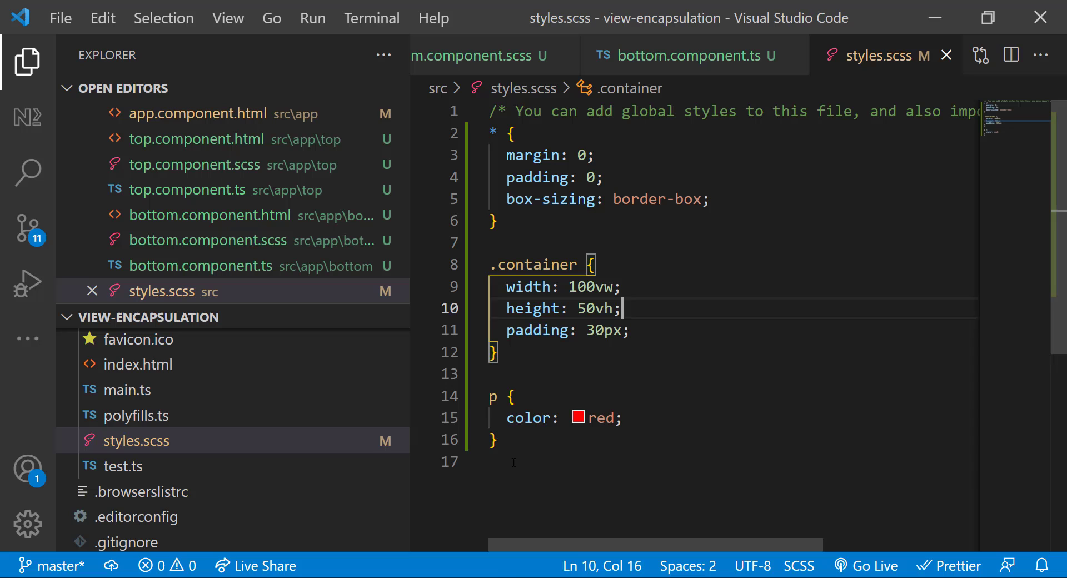
Step: Review top.component.scss, then view bottom.component.scss with its mint background and teal text
{"action": "left_click", "coordinate": [197, 163]}
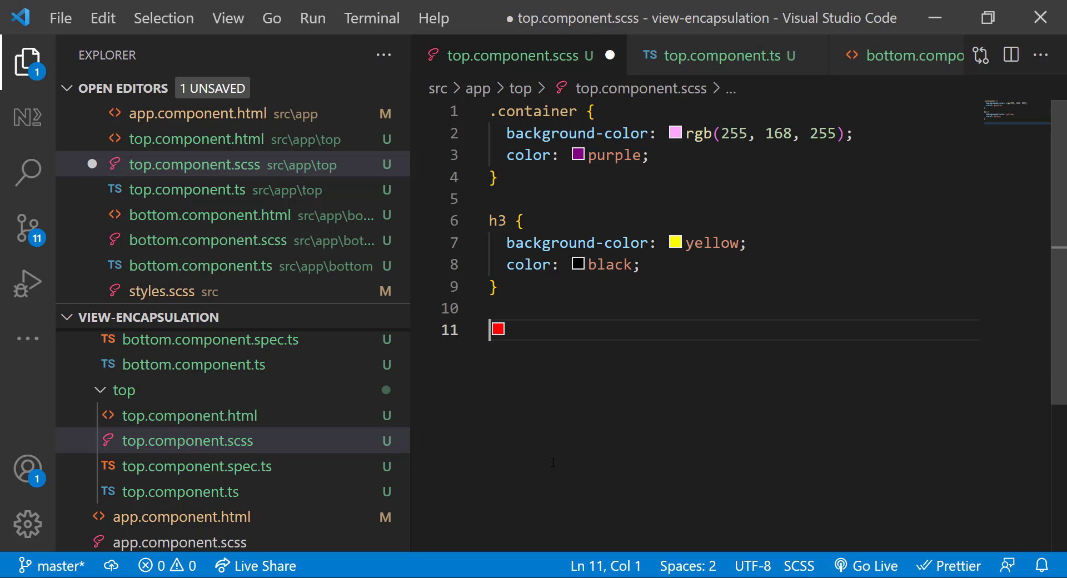
{"action": "left_click", "coordinate": [207, 239]}
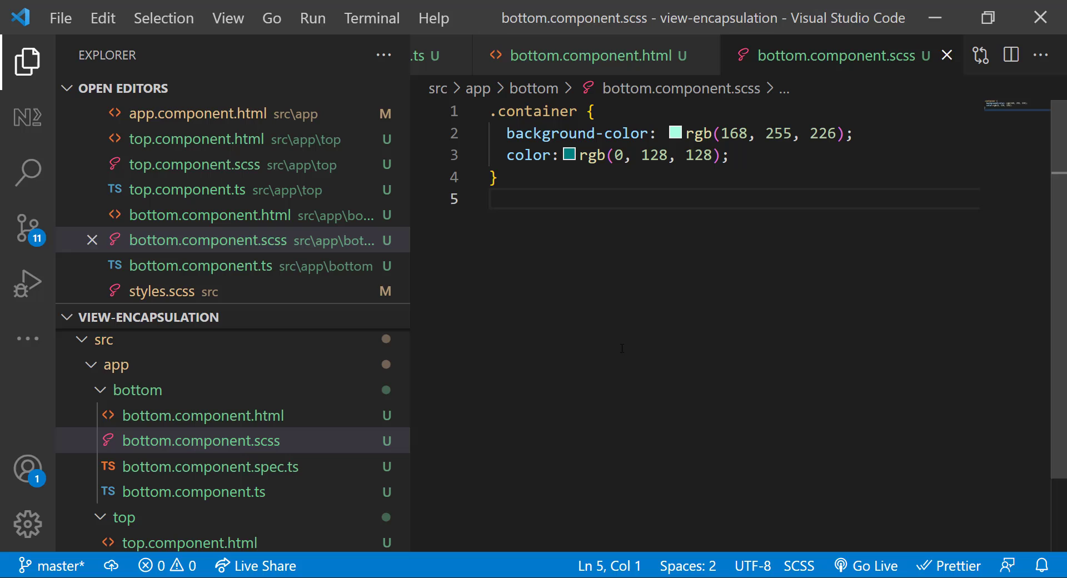